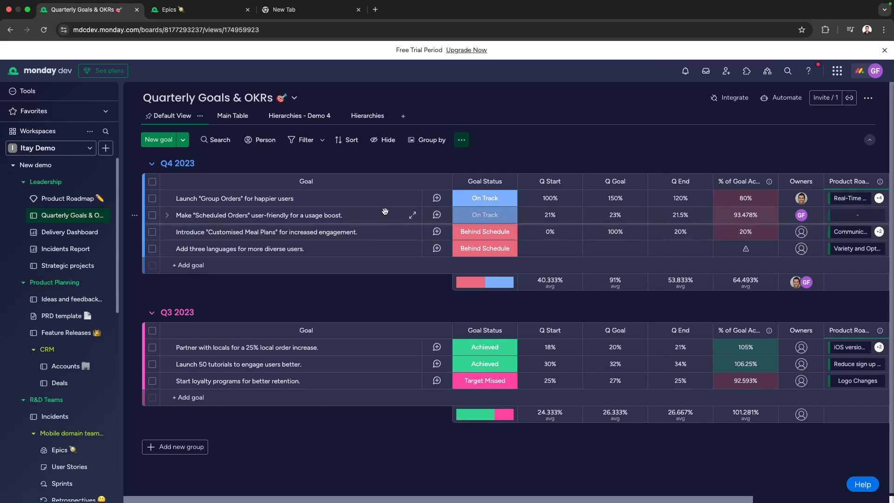
mouse_move(327, 190)
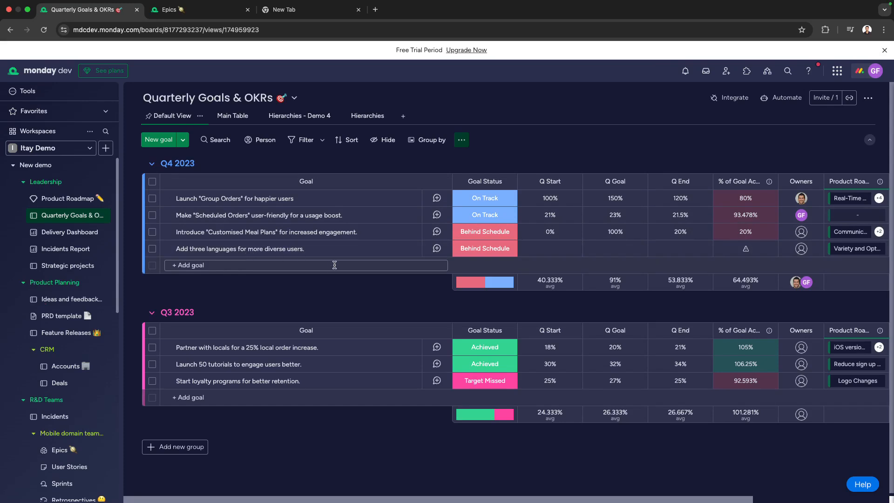
Step: Show the board in the Hierarchies - Demo 4 view listing seven goals with priority, status and owners
click(614, 249)
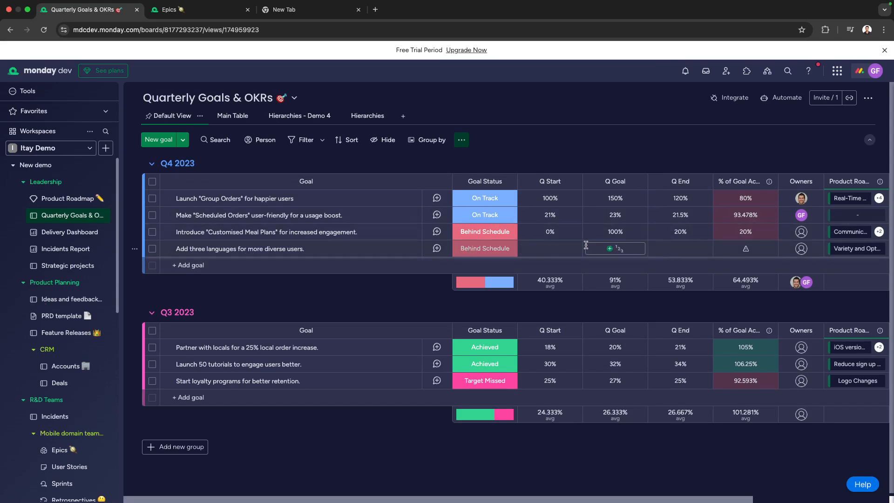
scroll(right, 3)
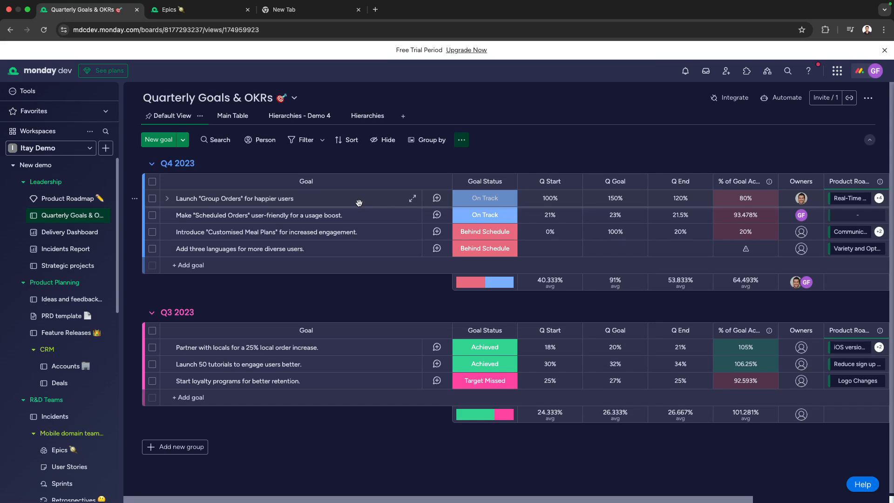
click(402, 115)
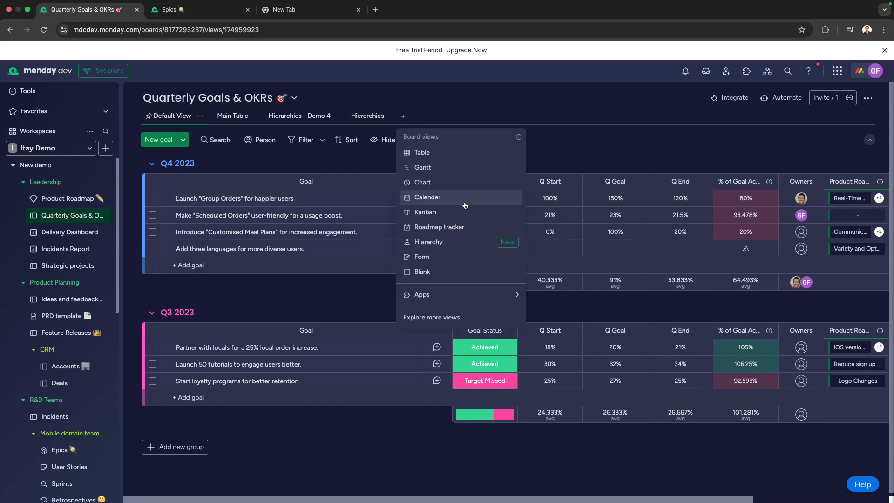
mouse_move(299, 116)
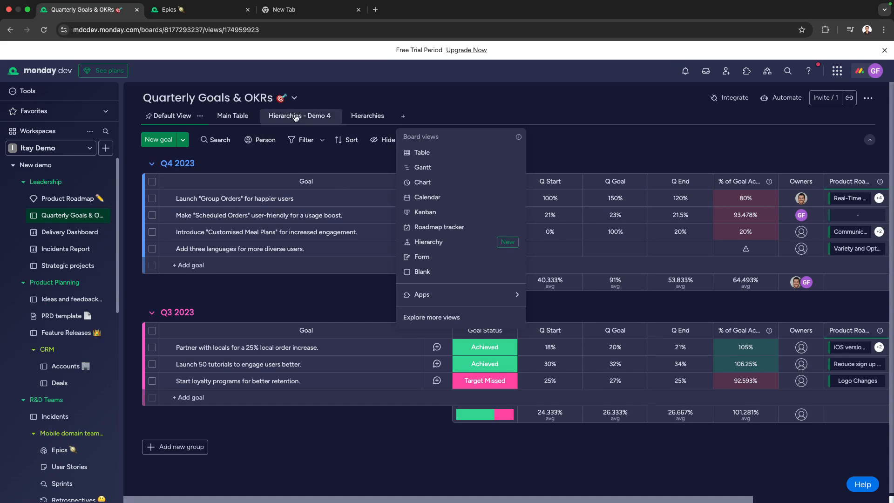
click(427, 242)
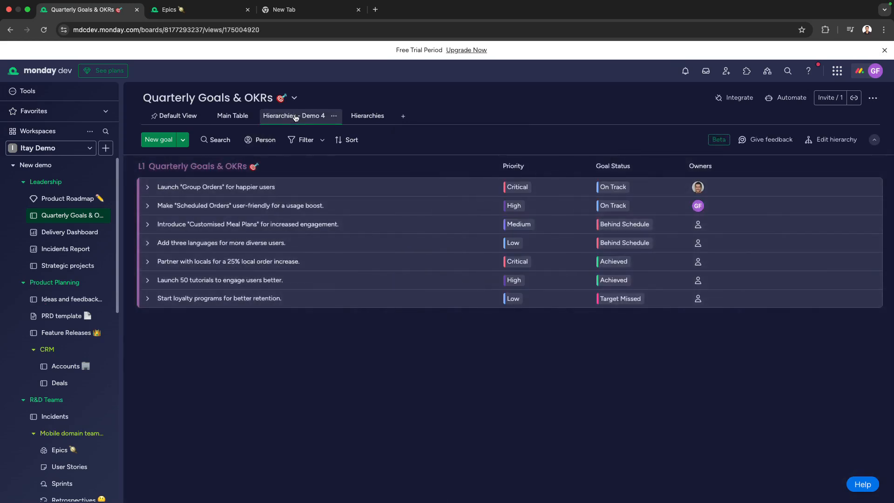
mouse_move(222, 187)
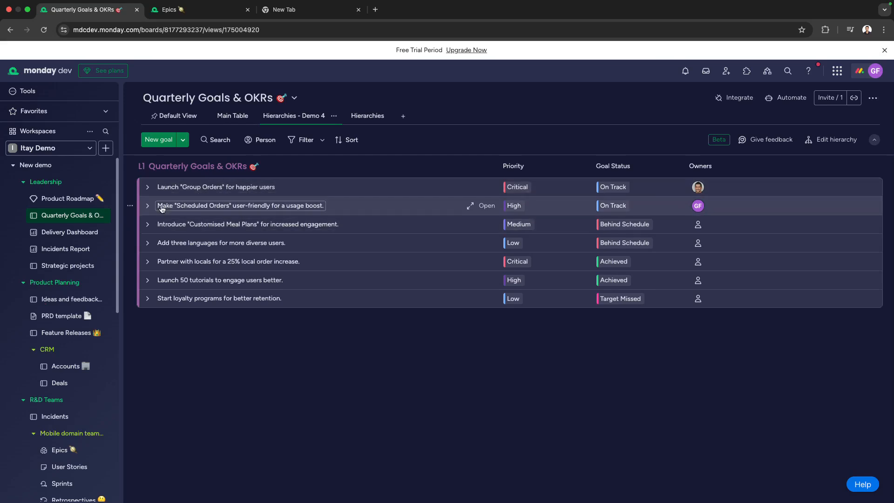
mouse_move(147, 187)
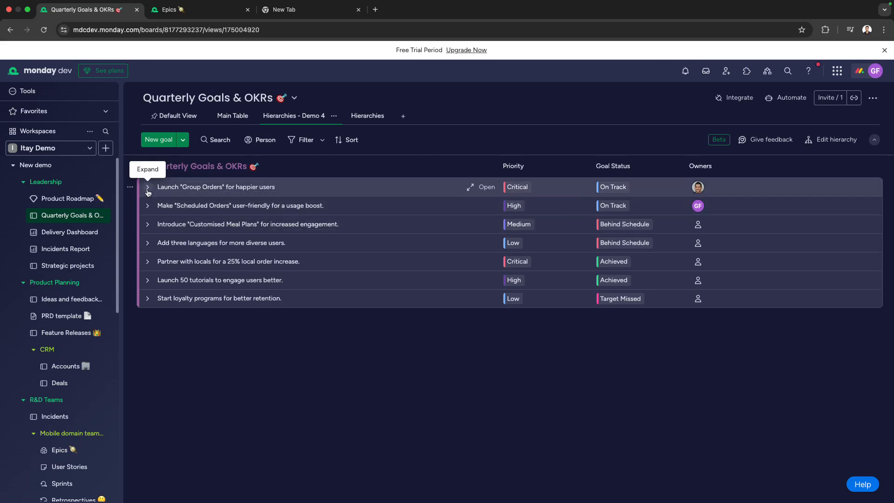
Step: Expand Launch Group Orders, then Real-Time Updates, then the Streamlined Ordering Process epic down to its user stories
click(147, 187)
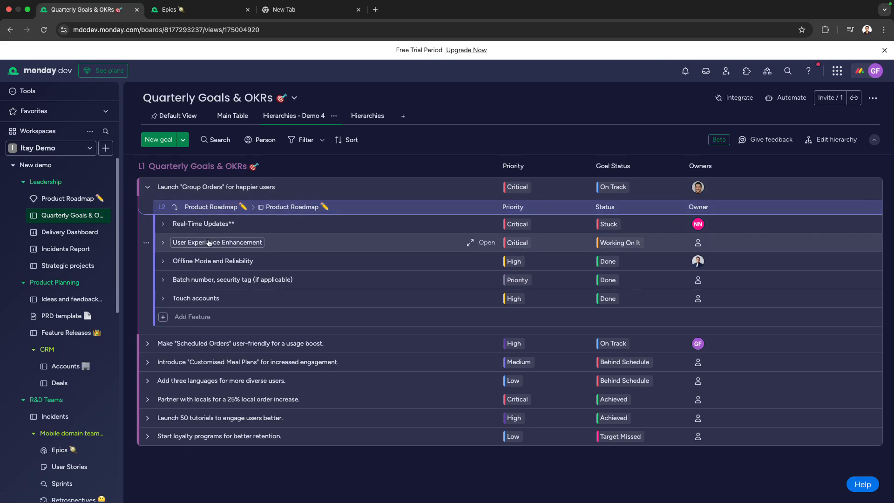
click(199, 317)
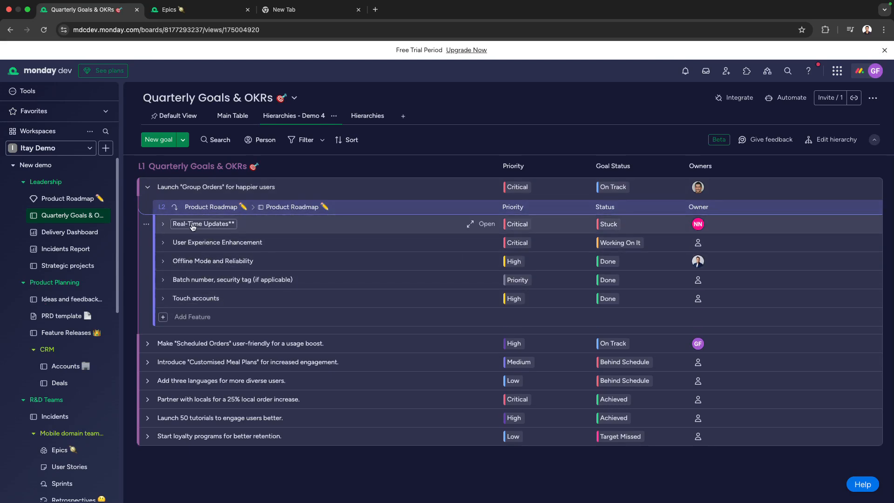
click(163, 223)
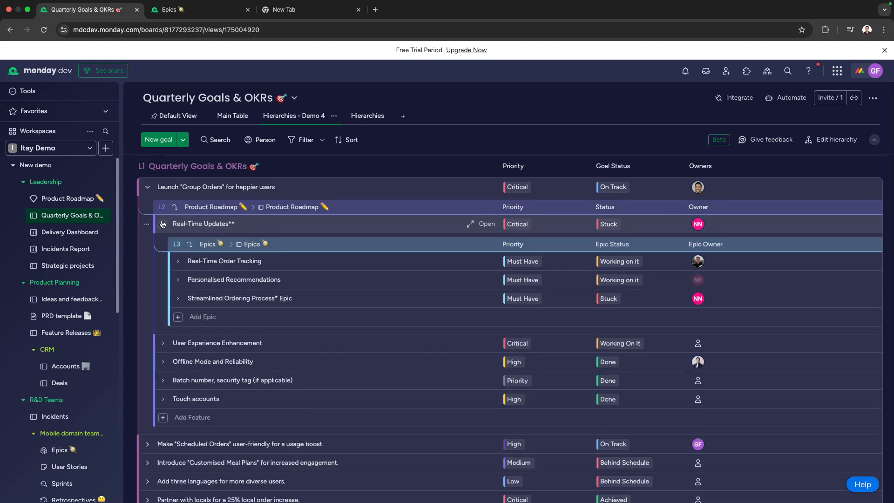
mouse_move(245, 288)
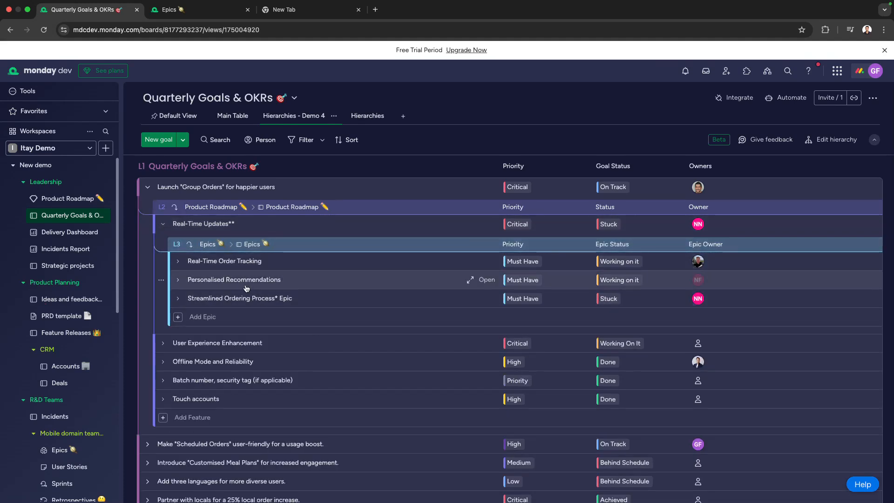
click(177, 298)
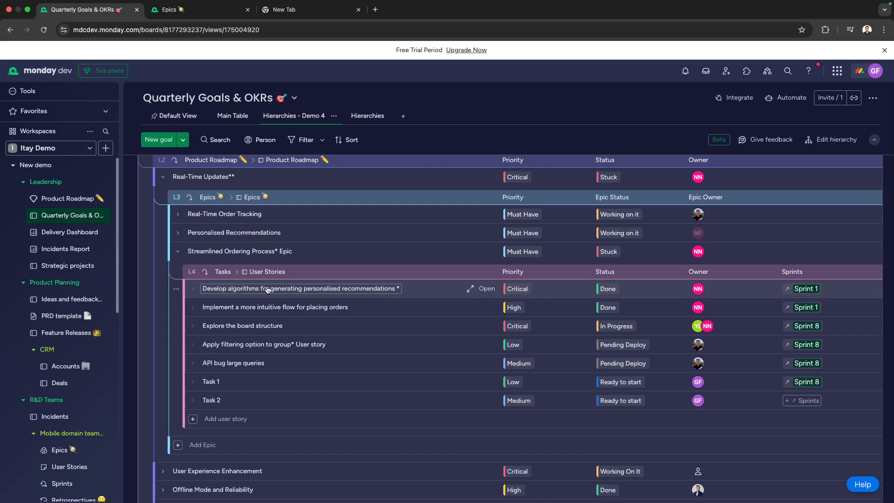
mouse_move(313, 296)
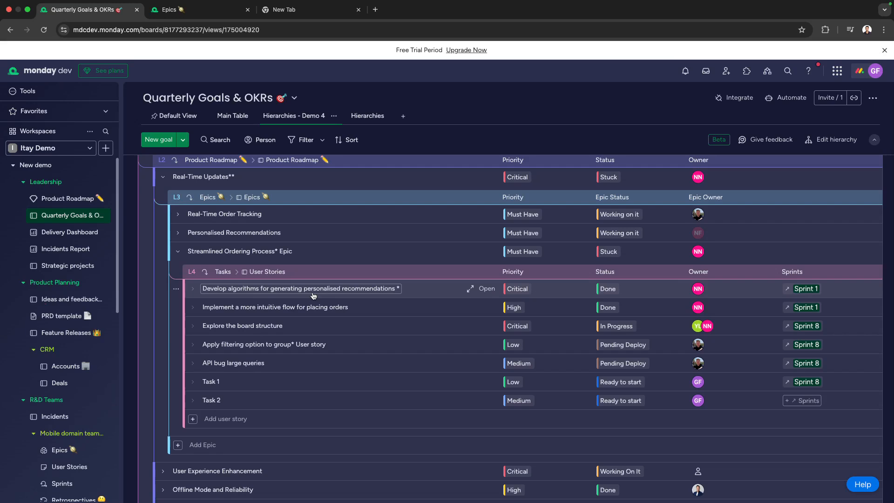
mouse_move(224, 399)
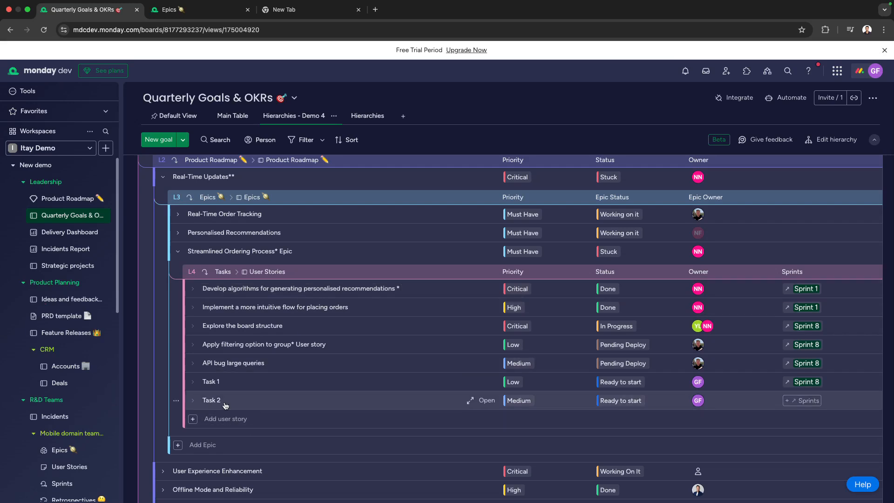
Step: Give Task 2 Critical priority and bring up its sprint choices
click(517, 399)
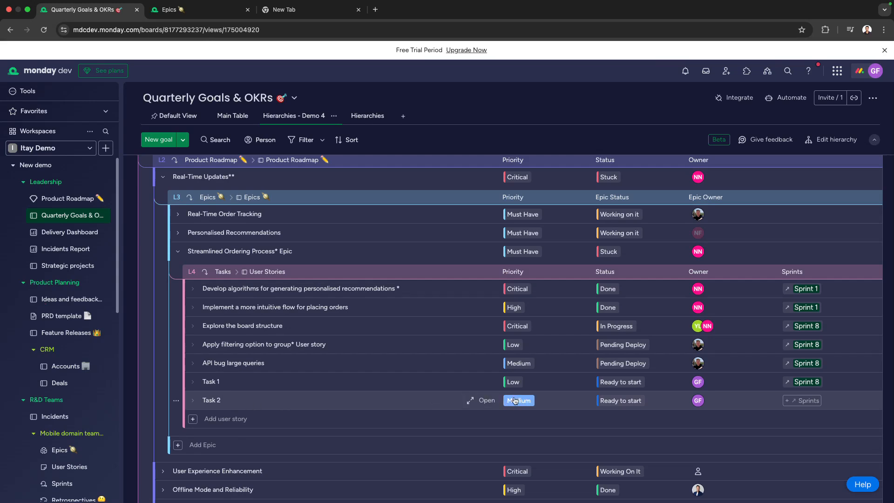
click(517, 399)
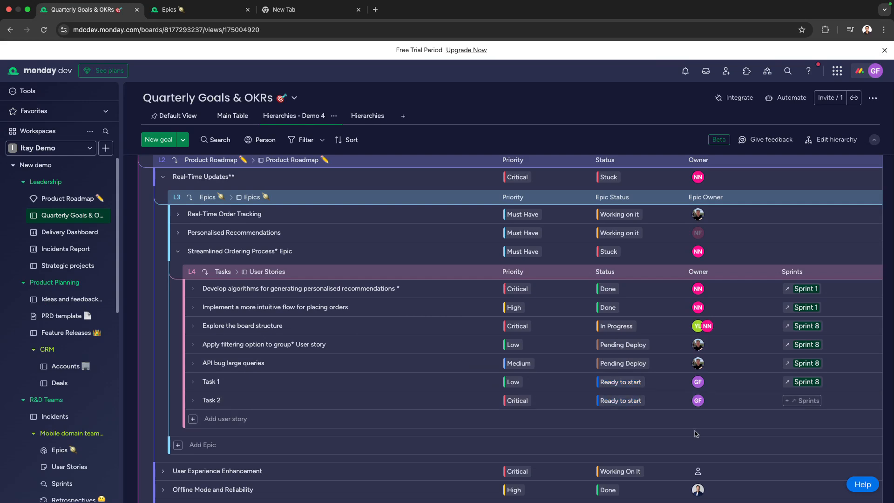
mouse_move(697, 400)
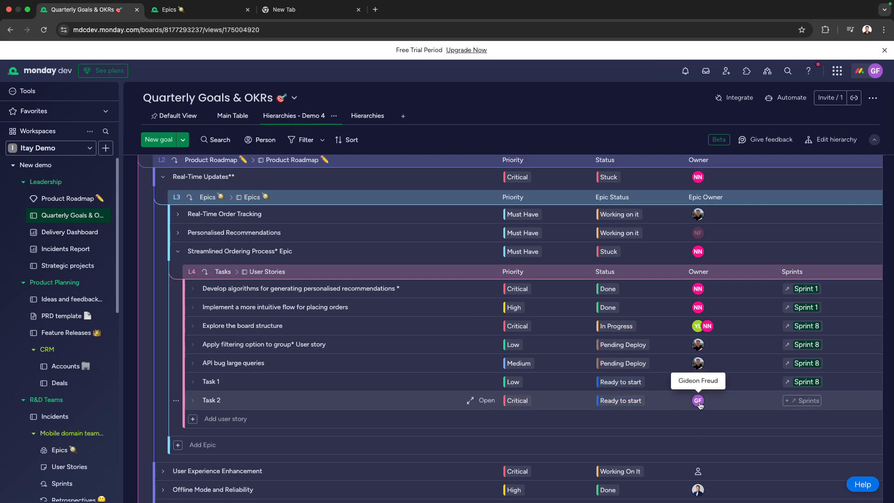
click(805, 400)
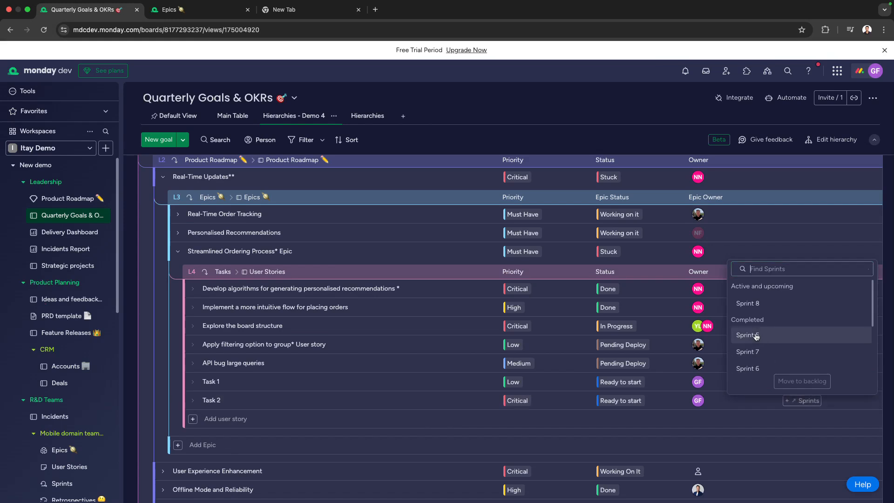
mouse_move(449, 401)
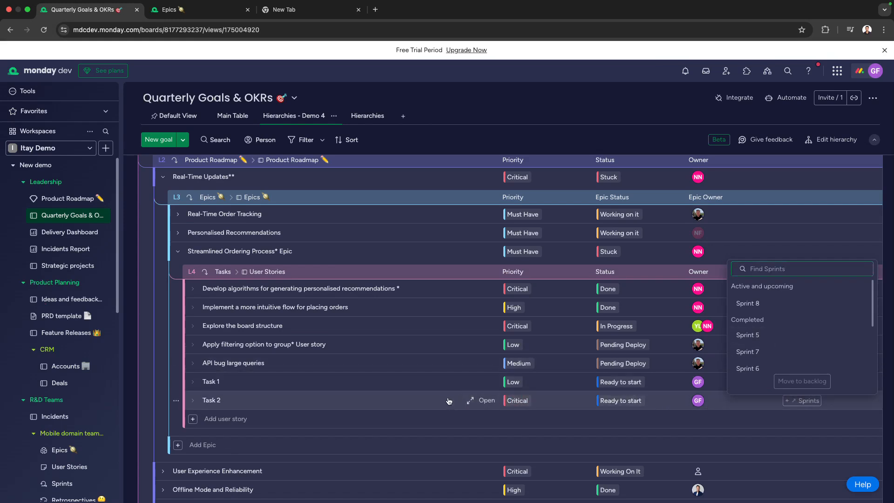
mouse_move(339, 456)
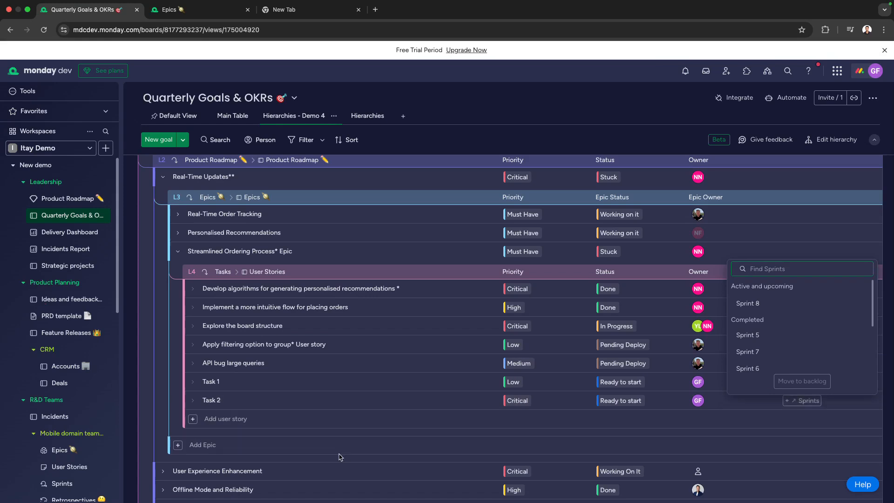
mouse_move(284, 404)
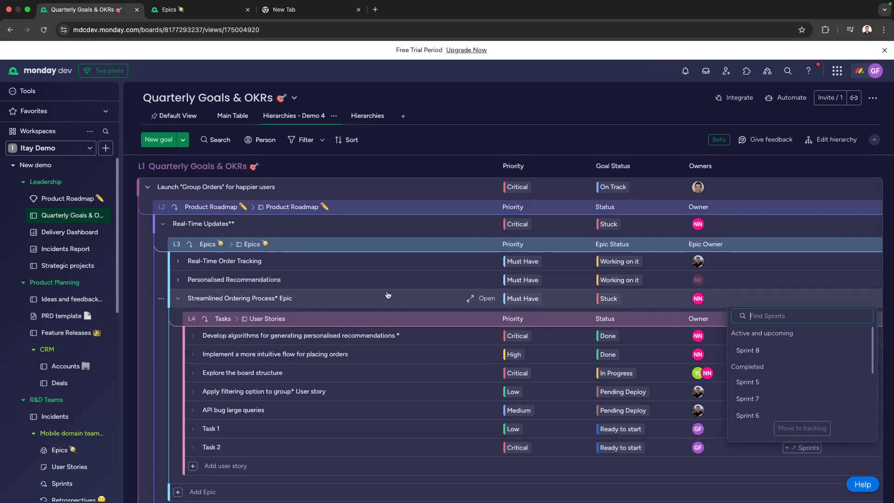
mouse_move(368, 294)
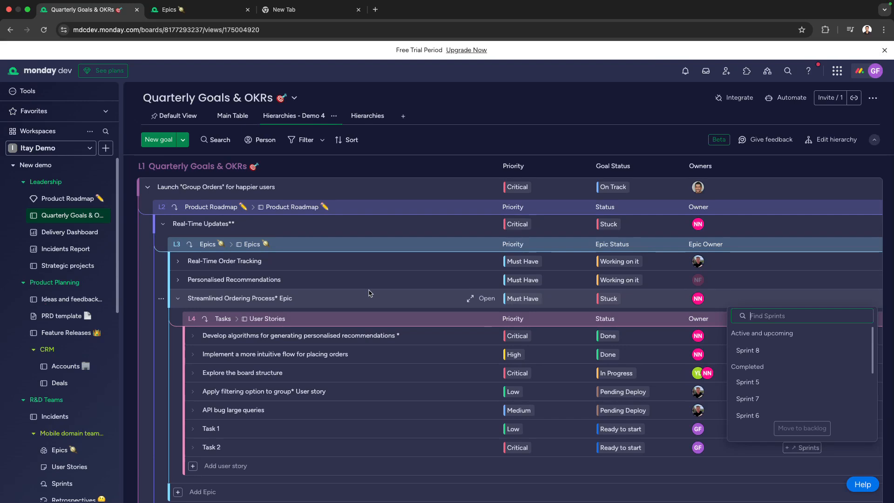
mouse_move(296, 286)
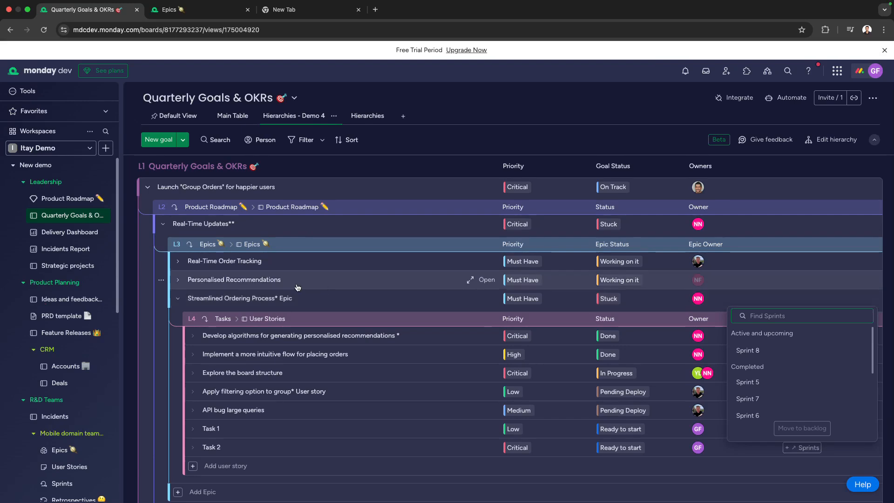